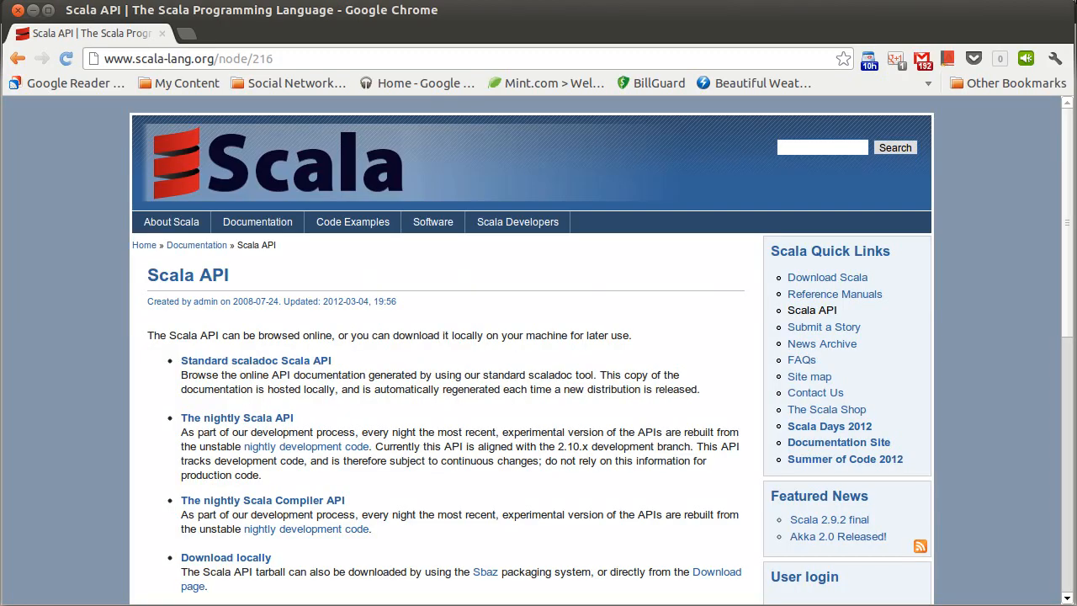
Open the standard Scaladoc API and browse the package list through scala.collection, immutable and mutable.
left_click(256, 360)
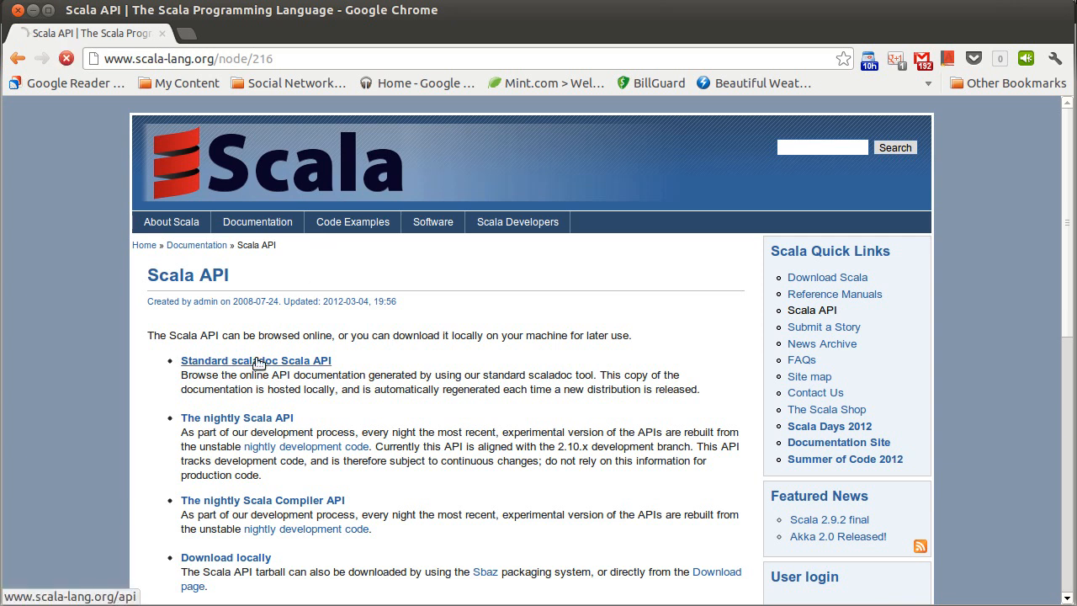
left_click(256, 360)
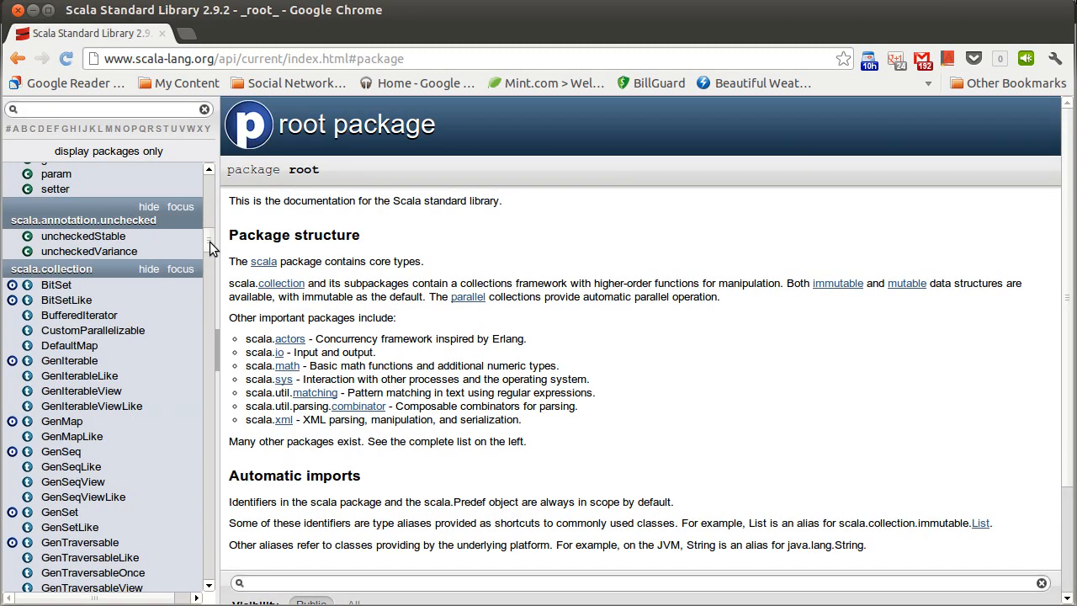
mouse_move(191, 249)
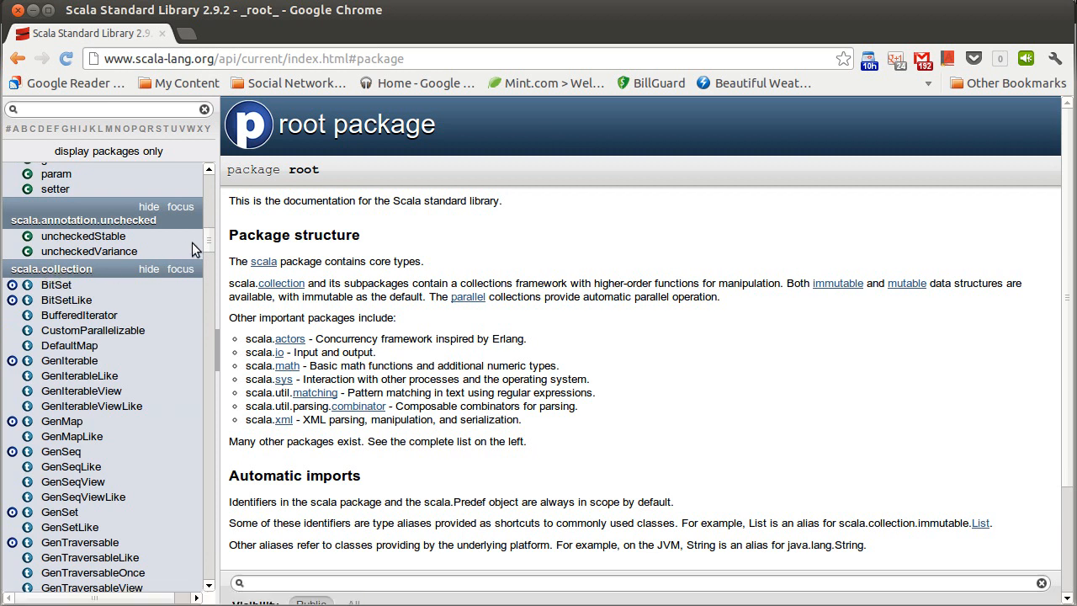
scroll("down", 3)
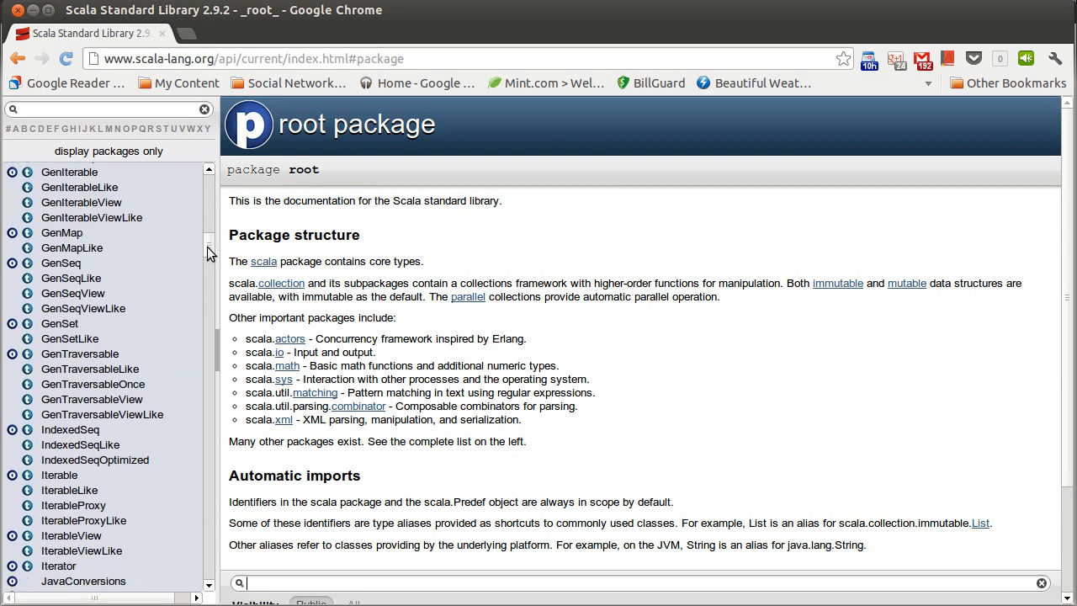
scroll("down", 3)
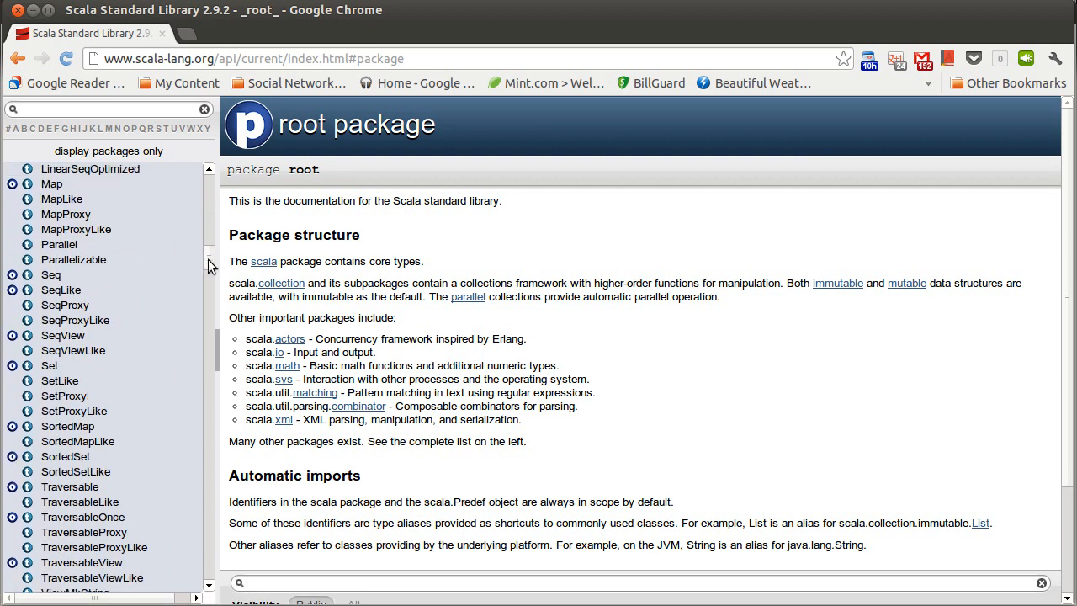
scroll("down", 3)
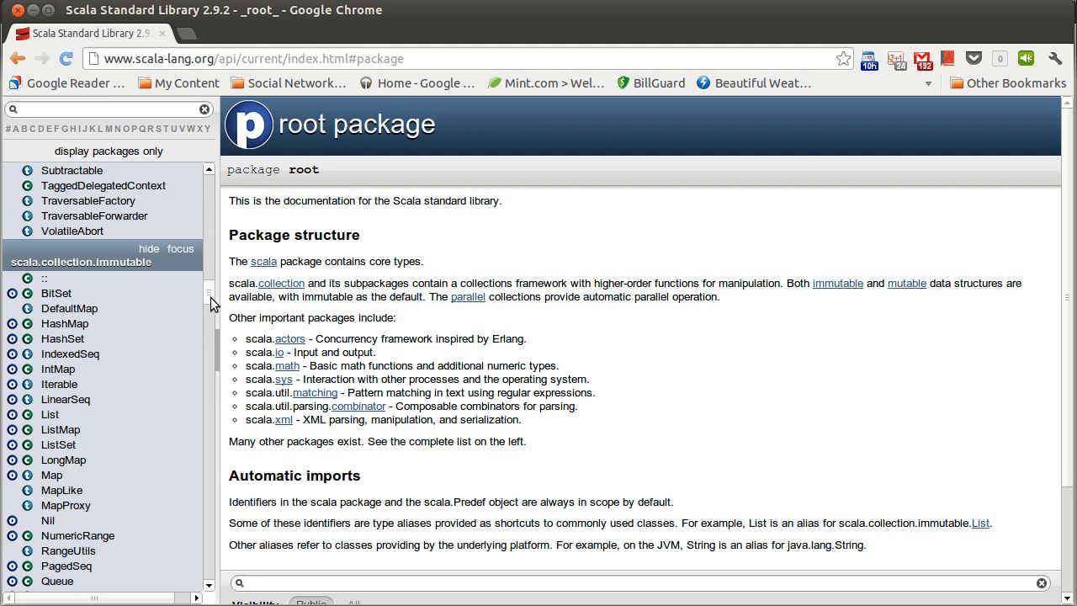
scroll("down", 3)
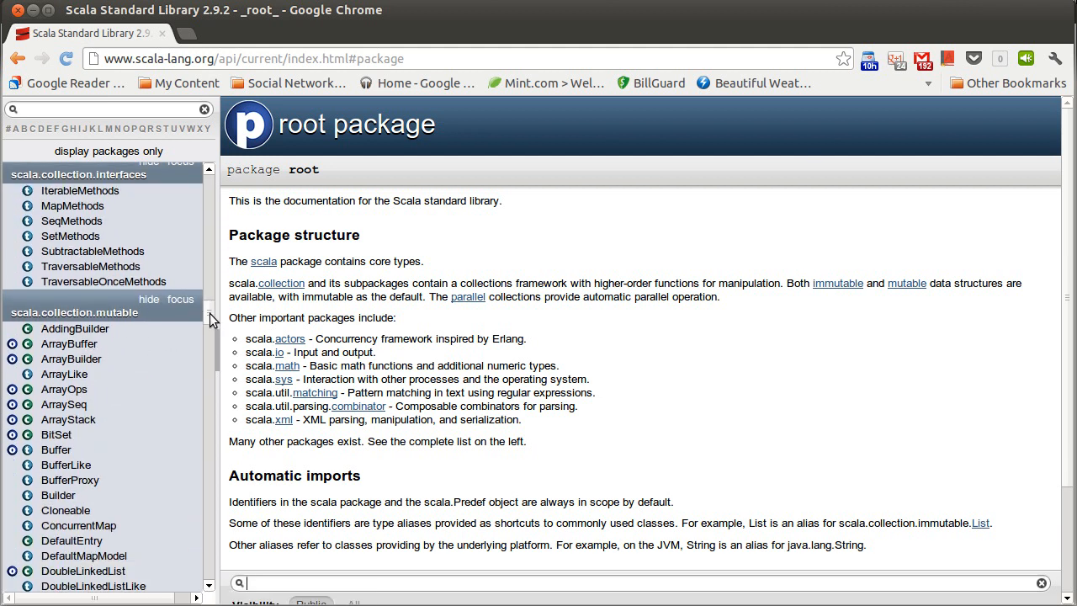
scroll("down", 3)
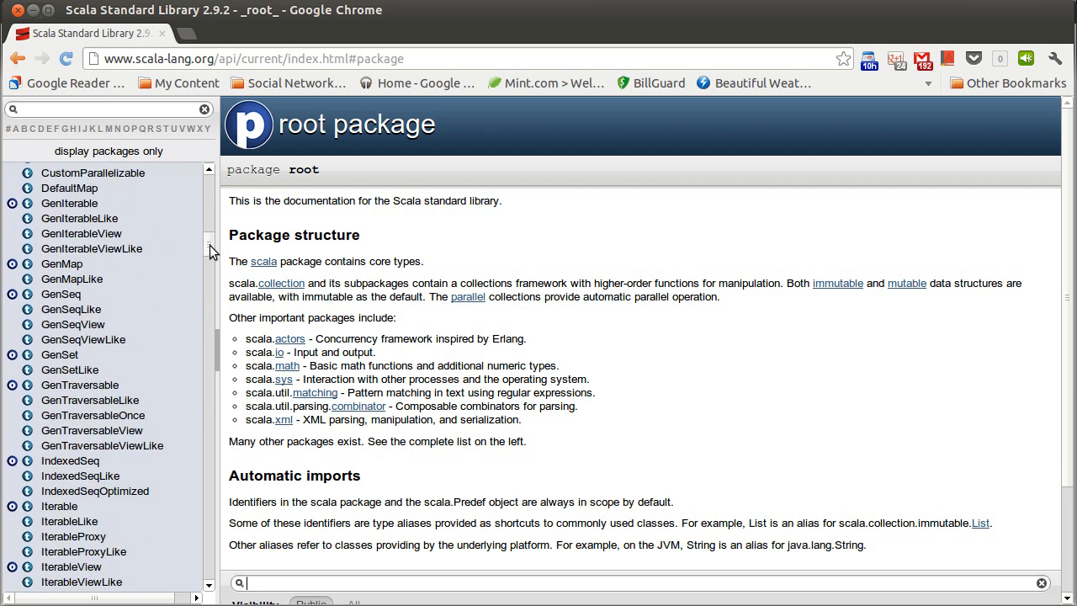
scroll("down", 3)
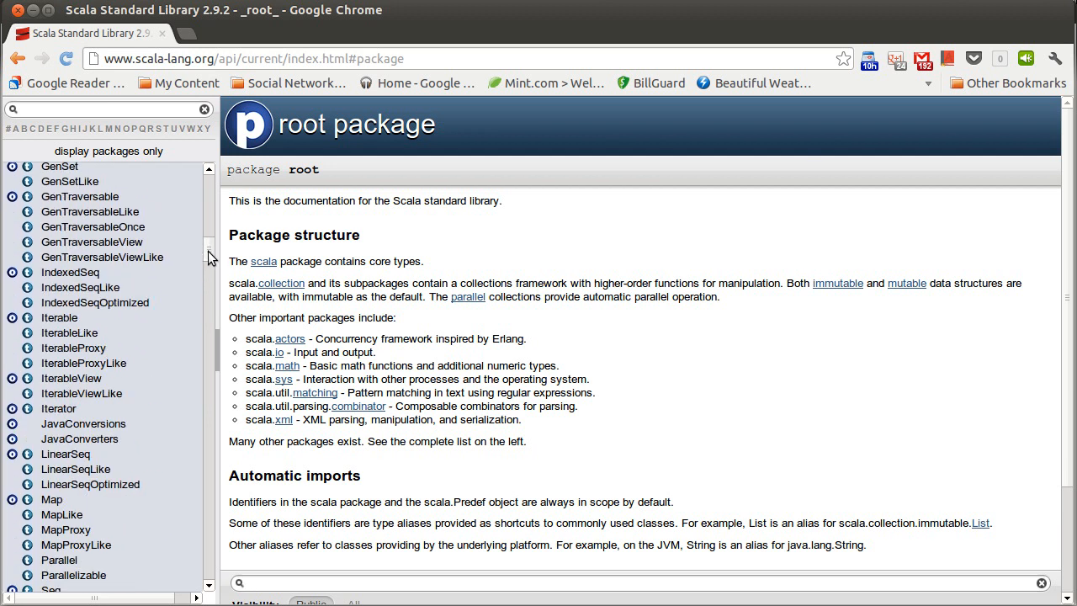
Open the scala.collection package page and read through its traits and objects.
left_click(282, 283)
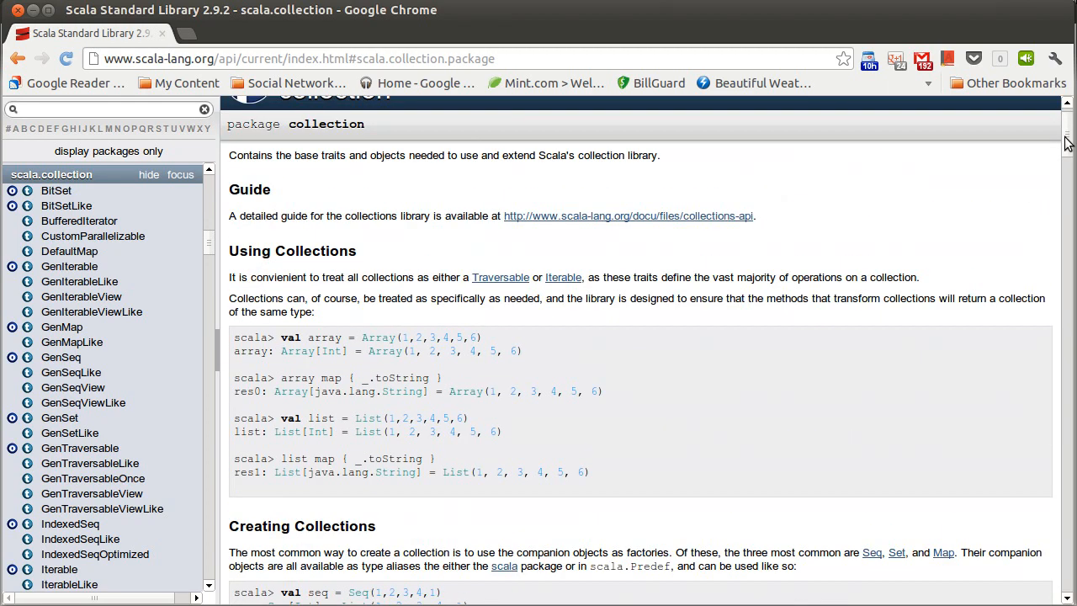
scroll("down", 3)
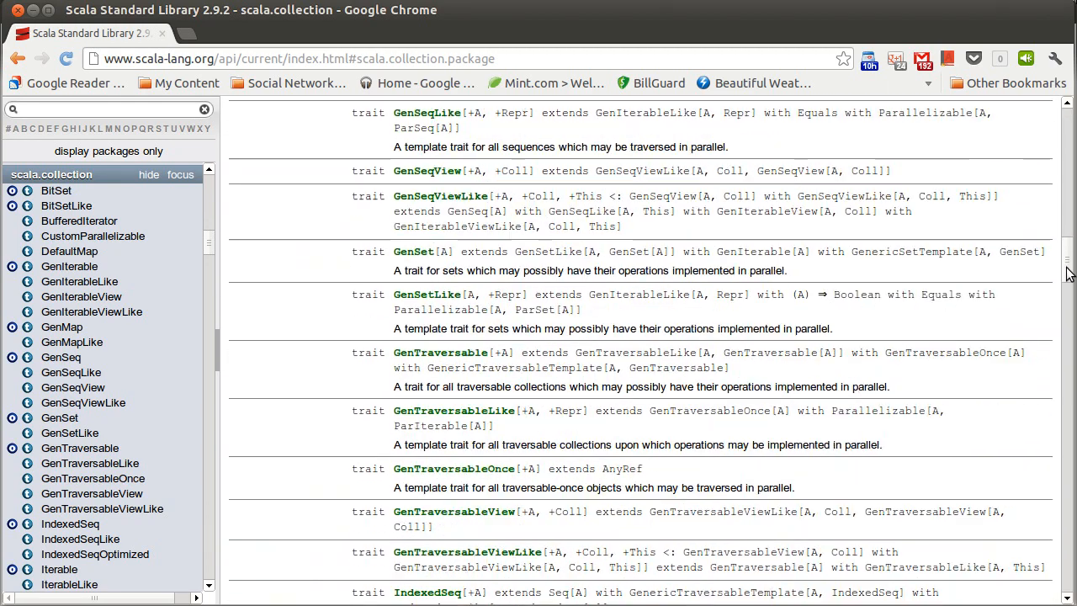
scroll("down", 3)
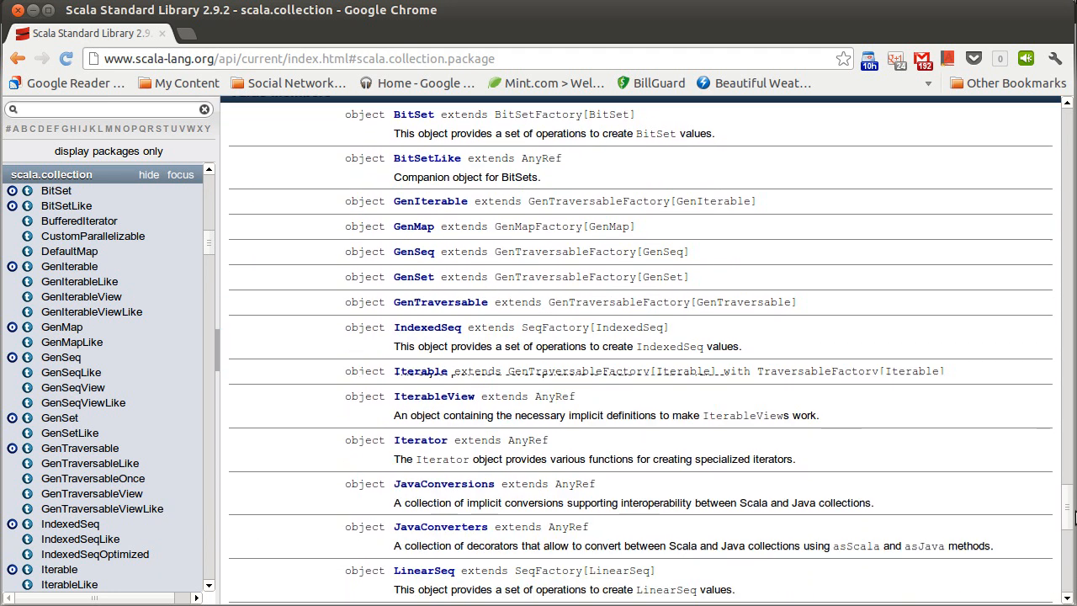
scroll("down", 3)
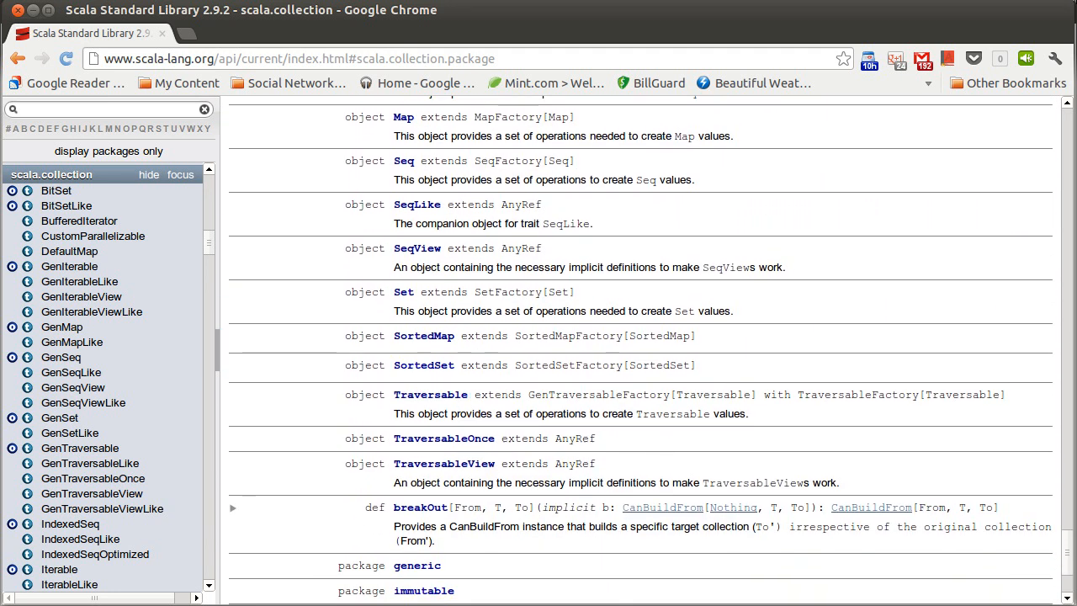
scroll("down", 3)
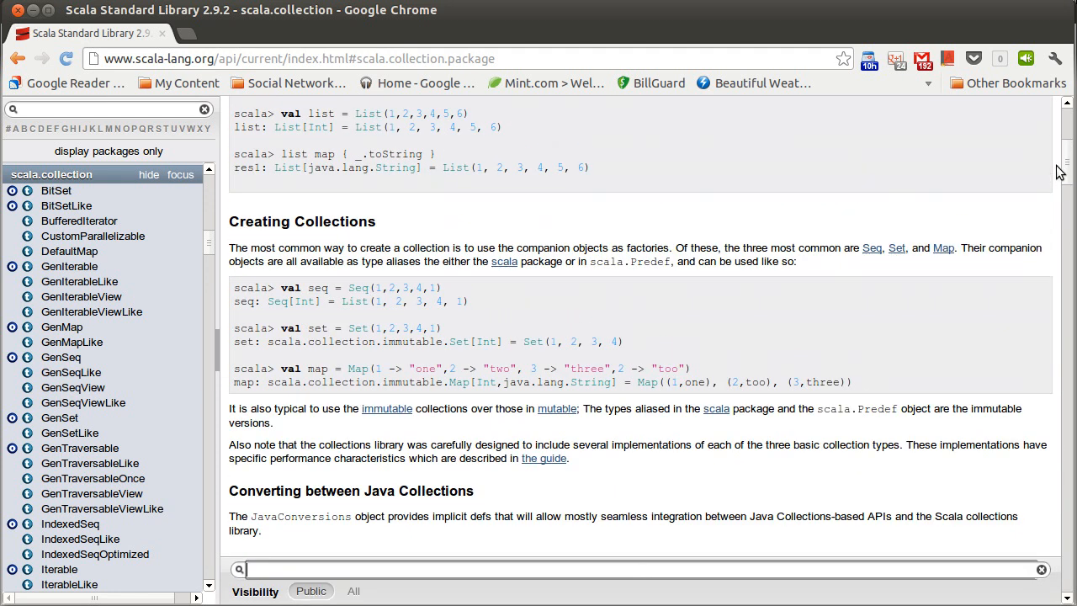
scroll("down", 3)
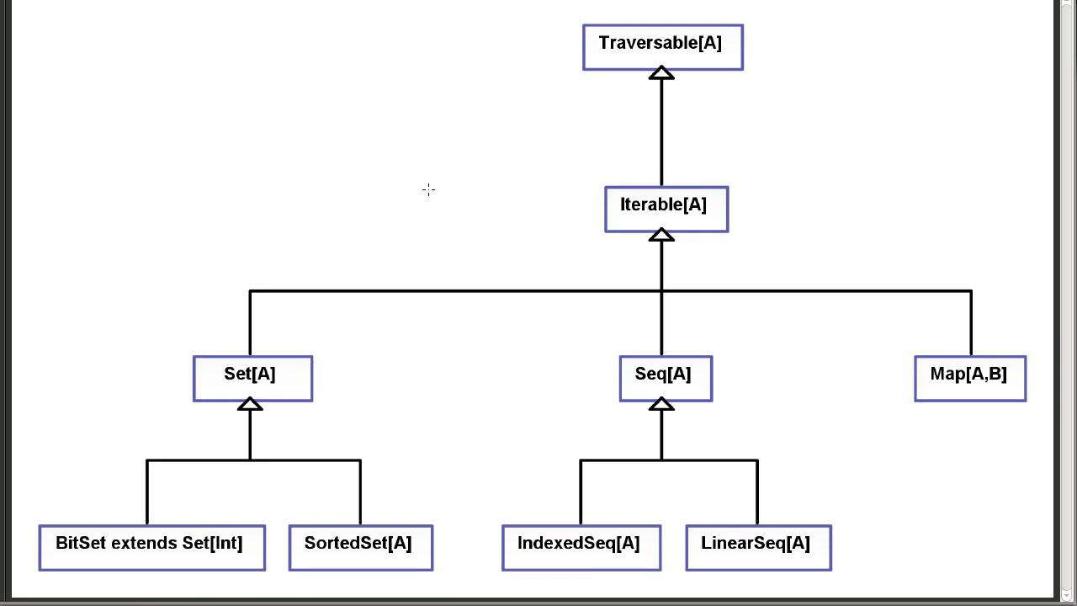
mouse_move(590, 188)
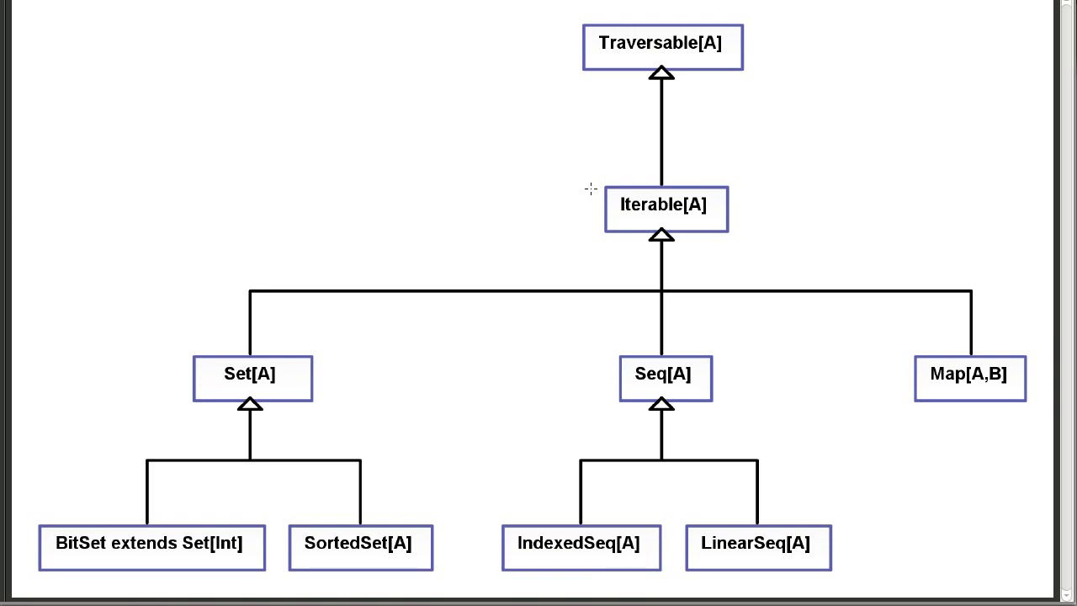
mouse_move(526, 66)
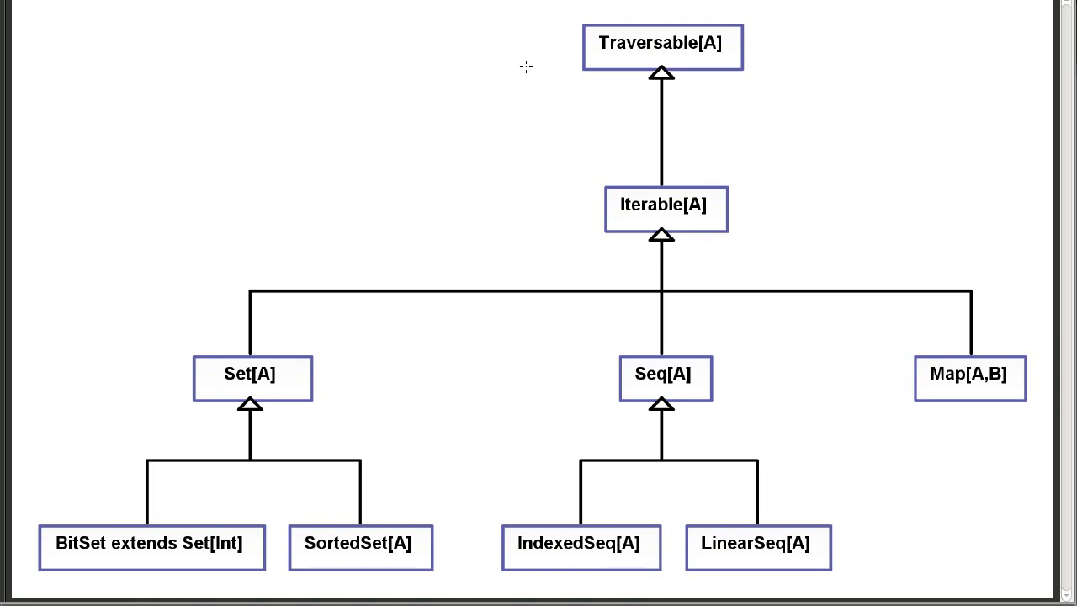
mouse_move(583, 110)
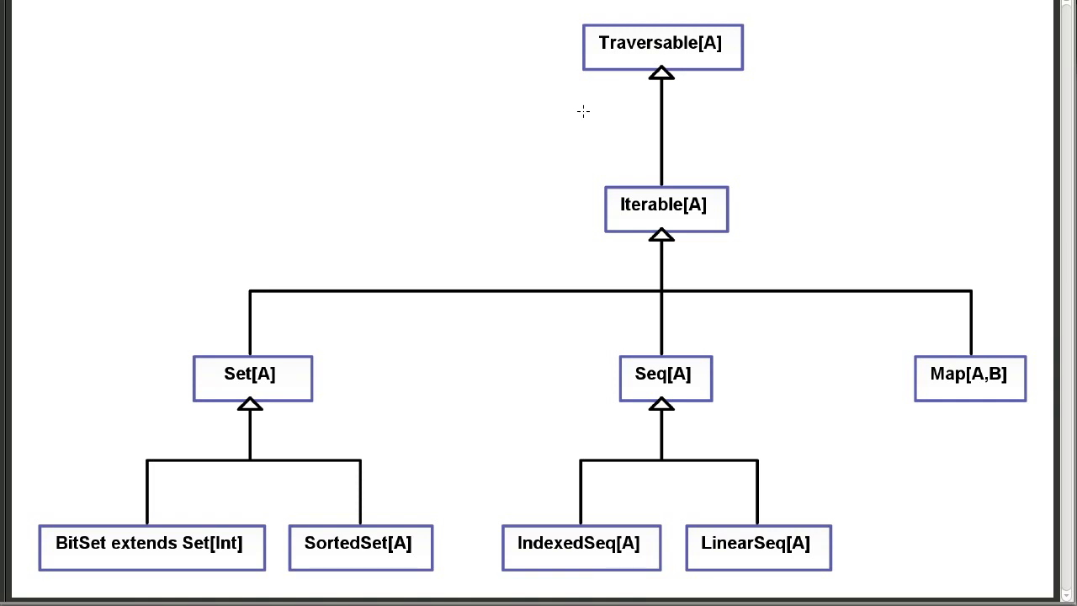
mouse_move(573, 223)
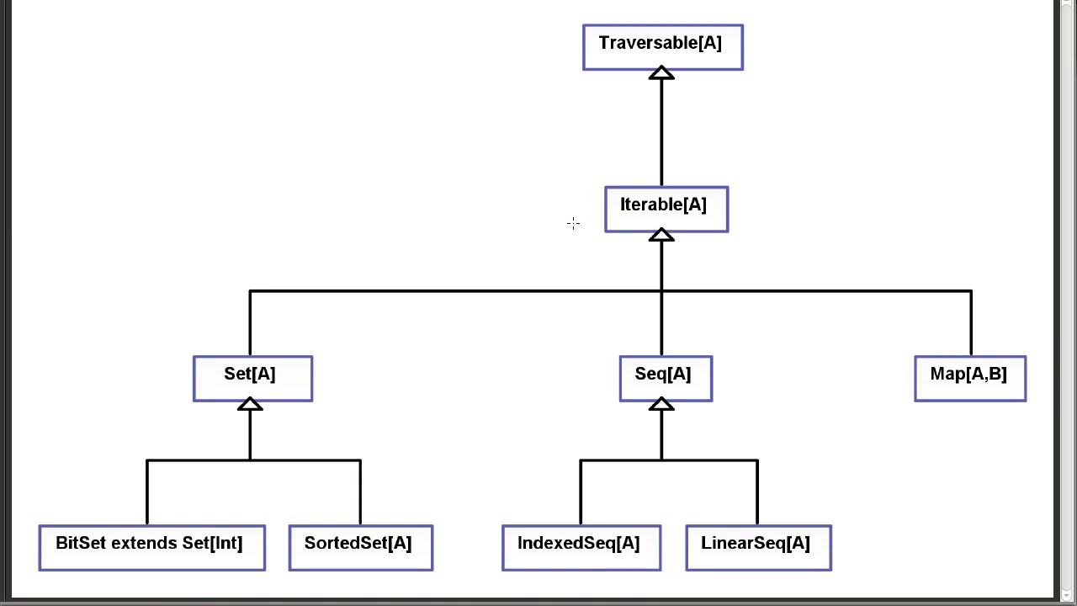
mouse_move(591, 246)
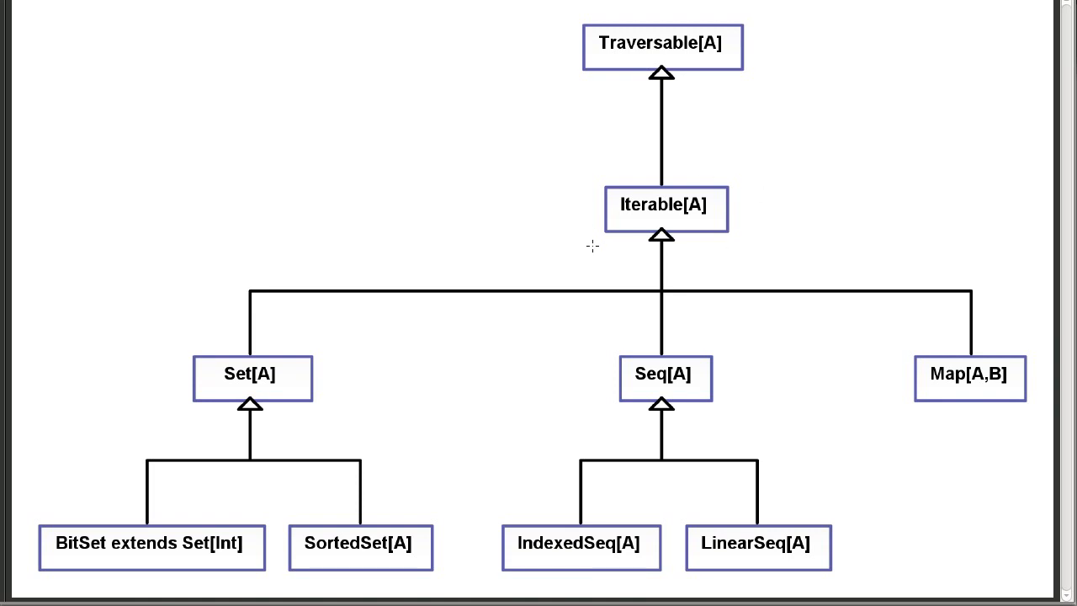
mouse_move(561, 370)
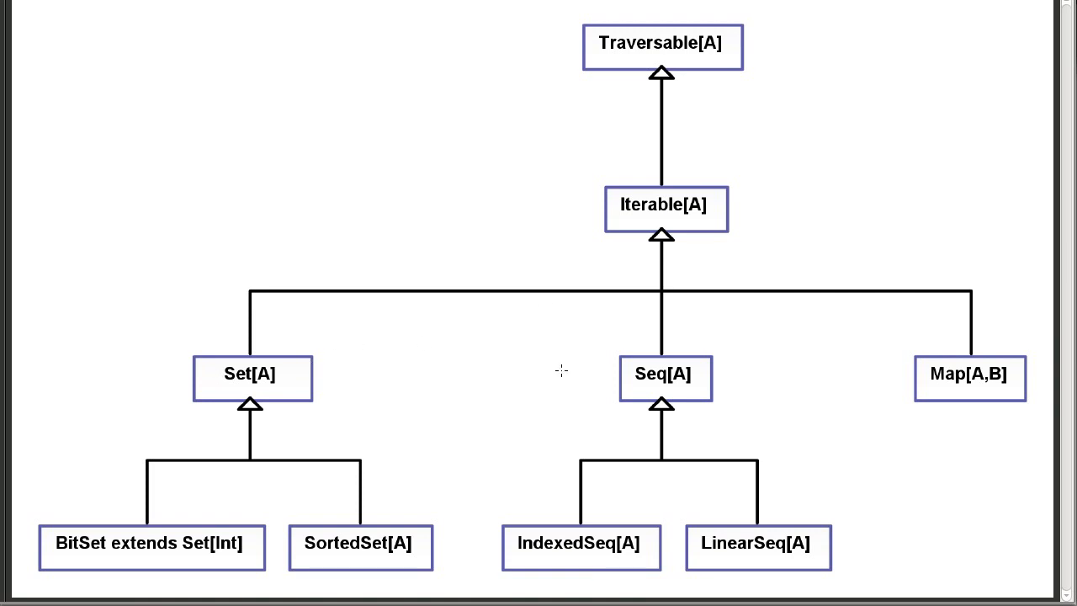
mouse_move(623, 388)
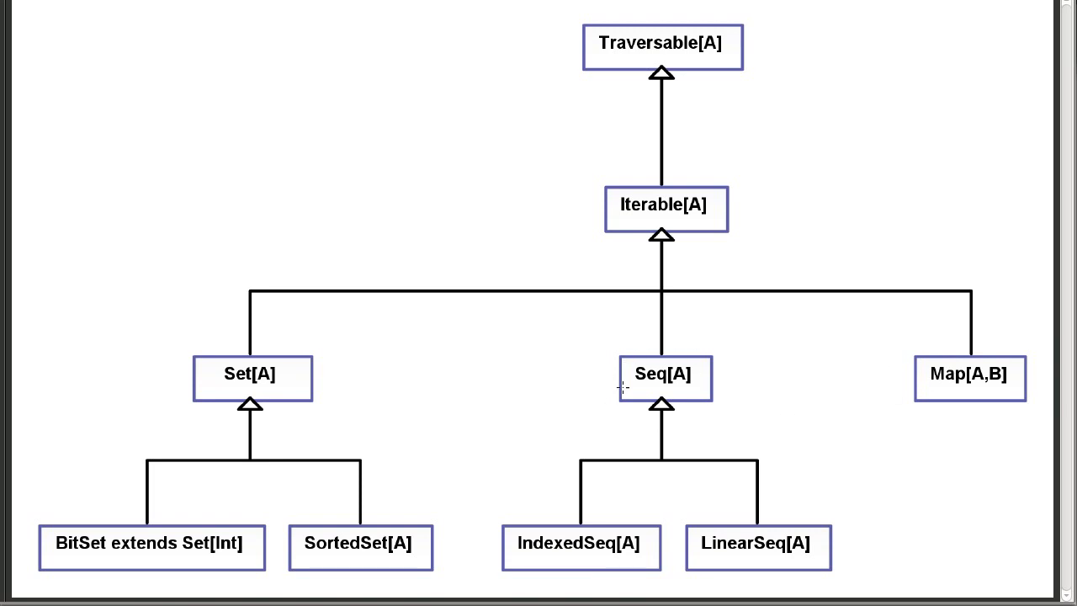
mouse_move(367, 104)
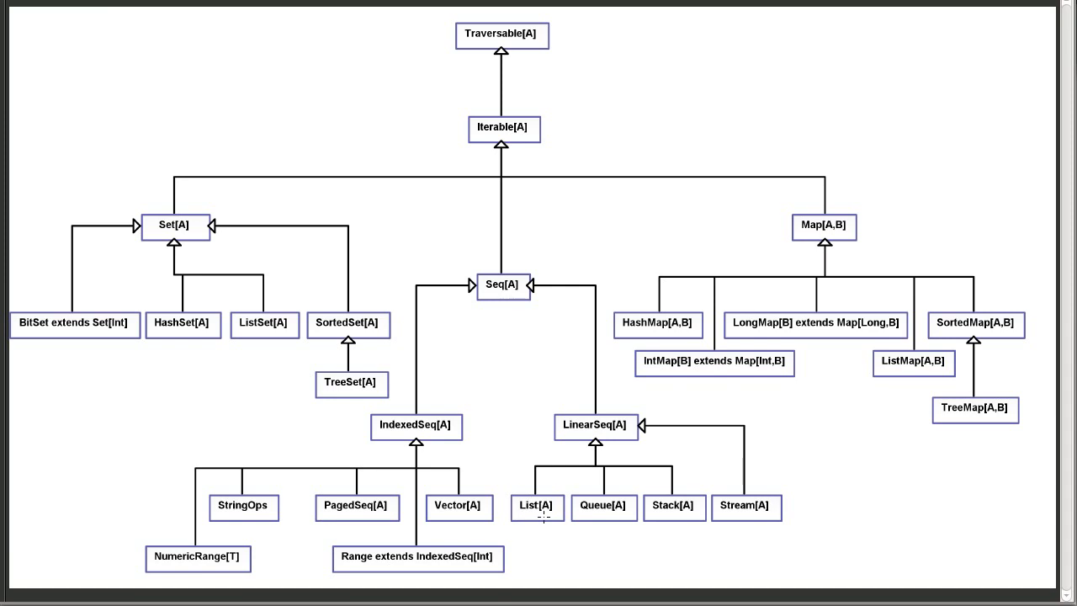
mouse_move(475, 98)
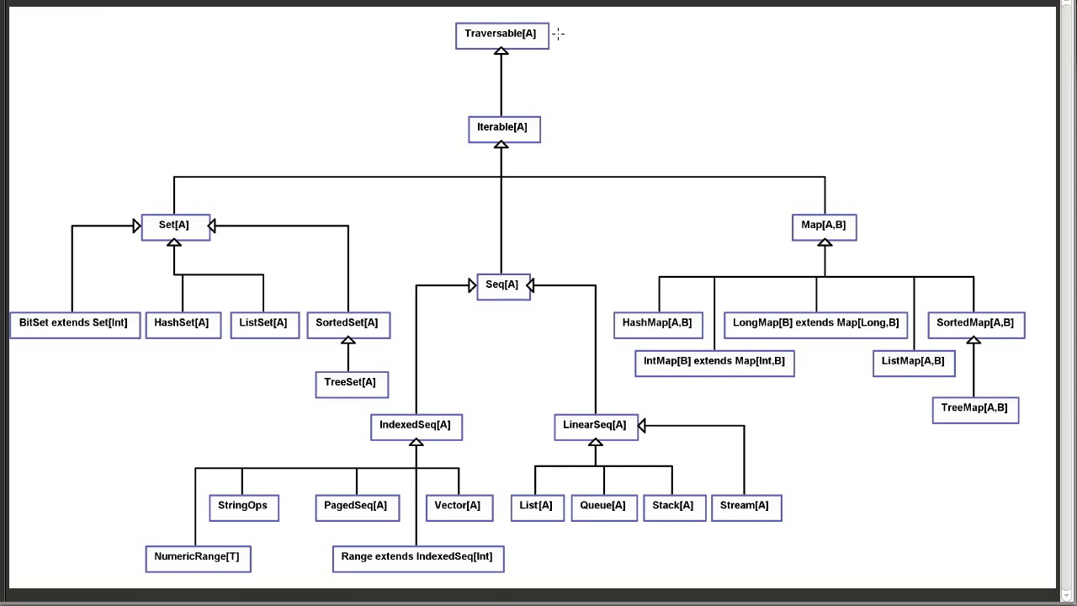
mouse_move(531, 140)
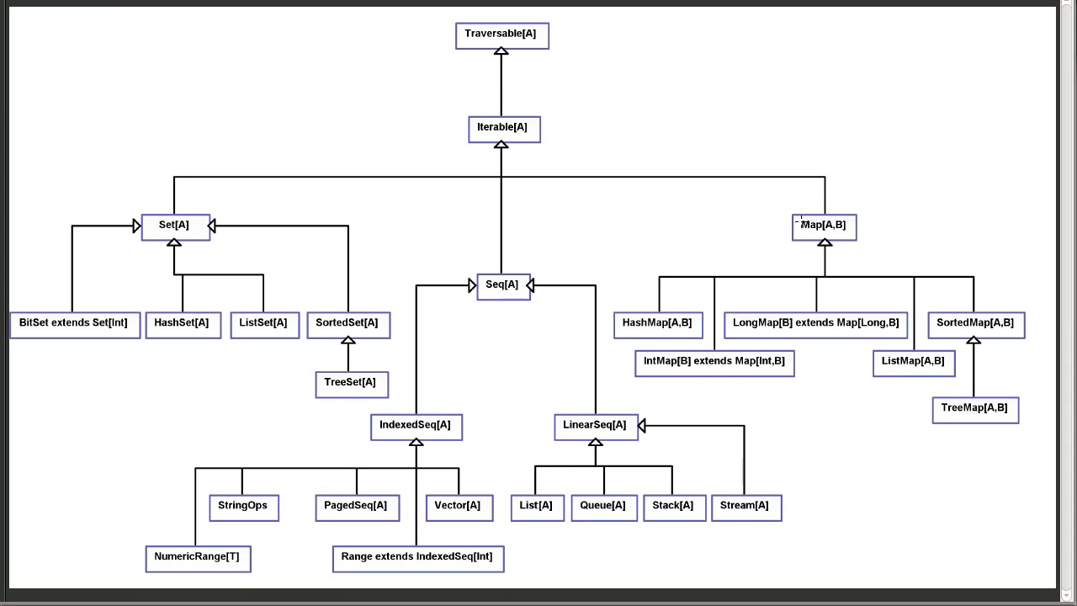
mouse_move(795, 217)
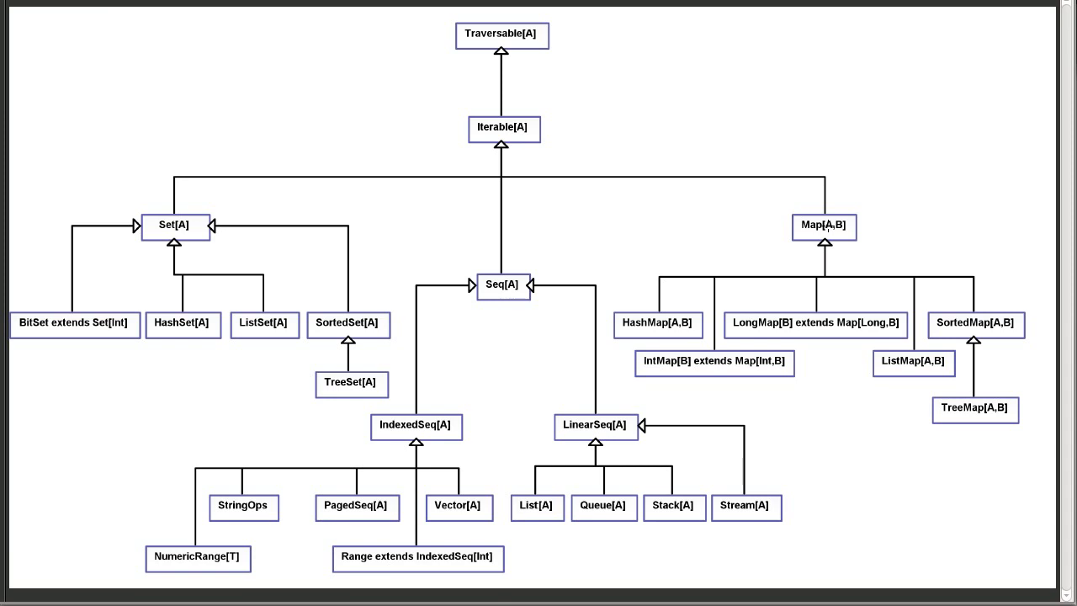
mouse_move(870, 192)
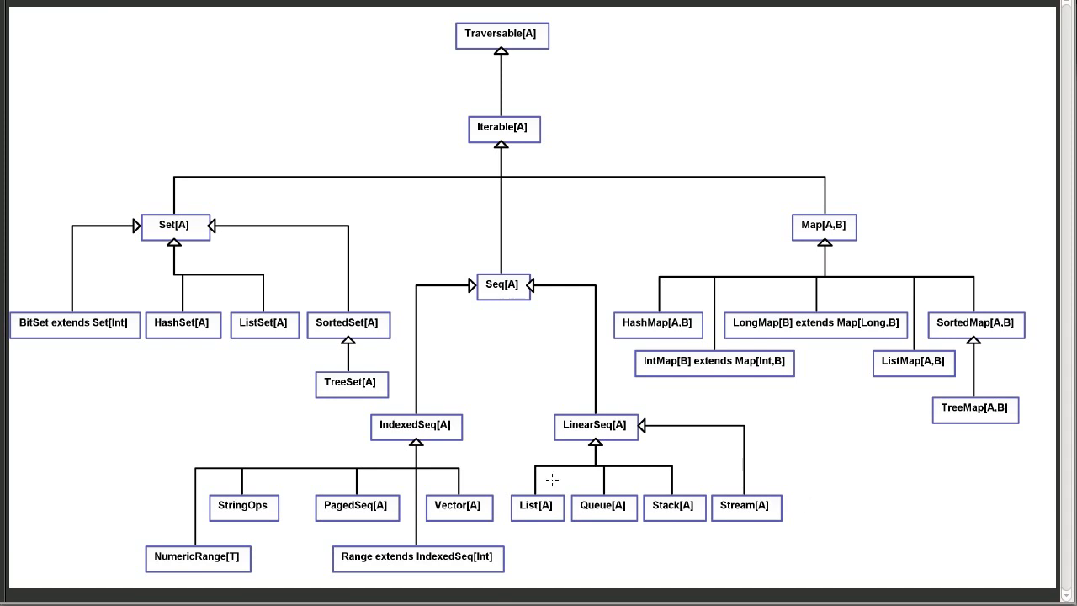
mouse_move(283, 503)
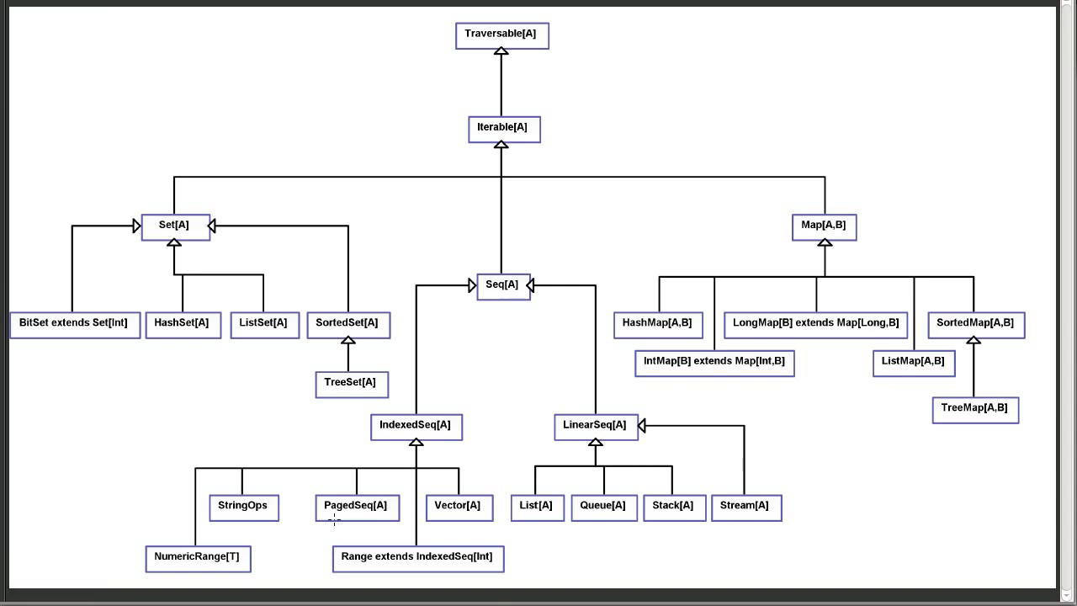
mouse_move(196, 263)
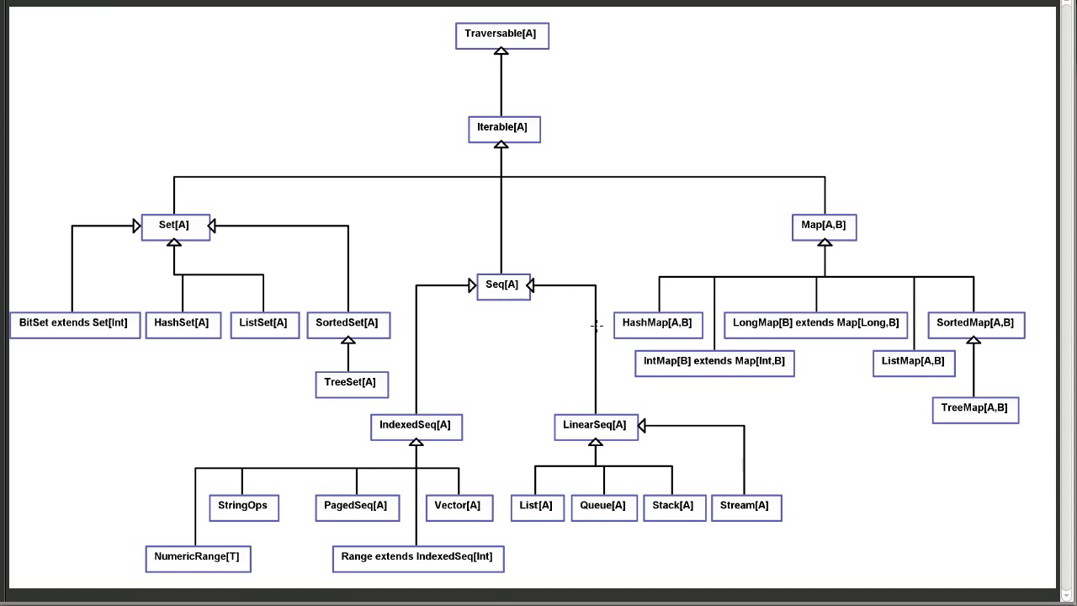
mouse_move(816, 252)
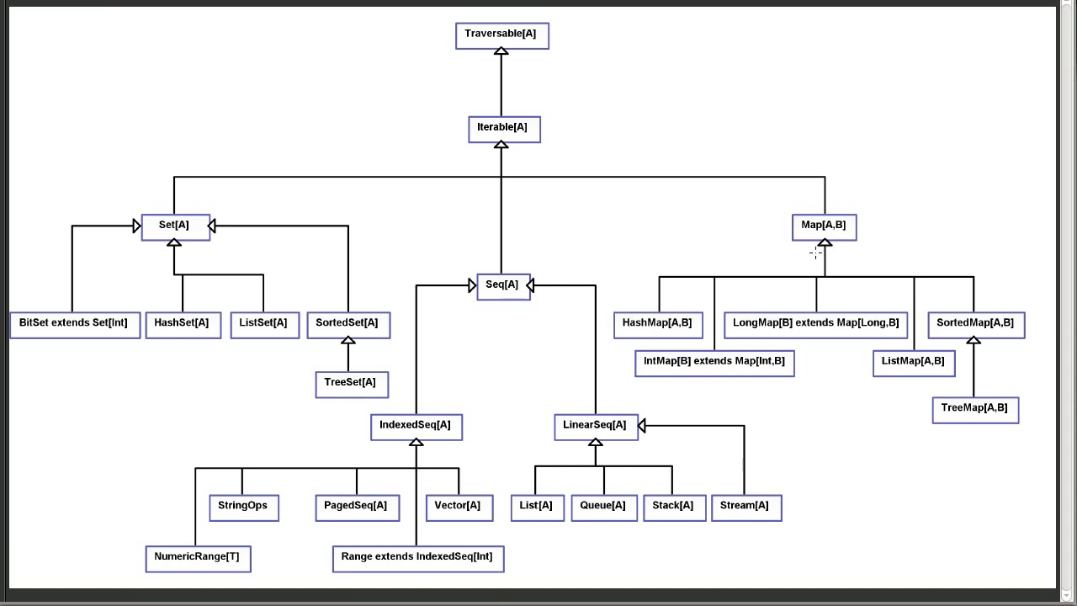
mouse_move(718, 398)
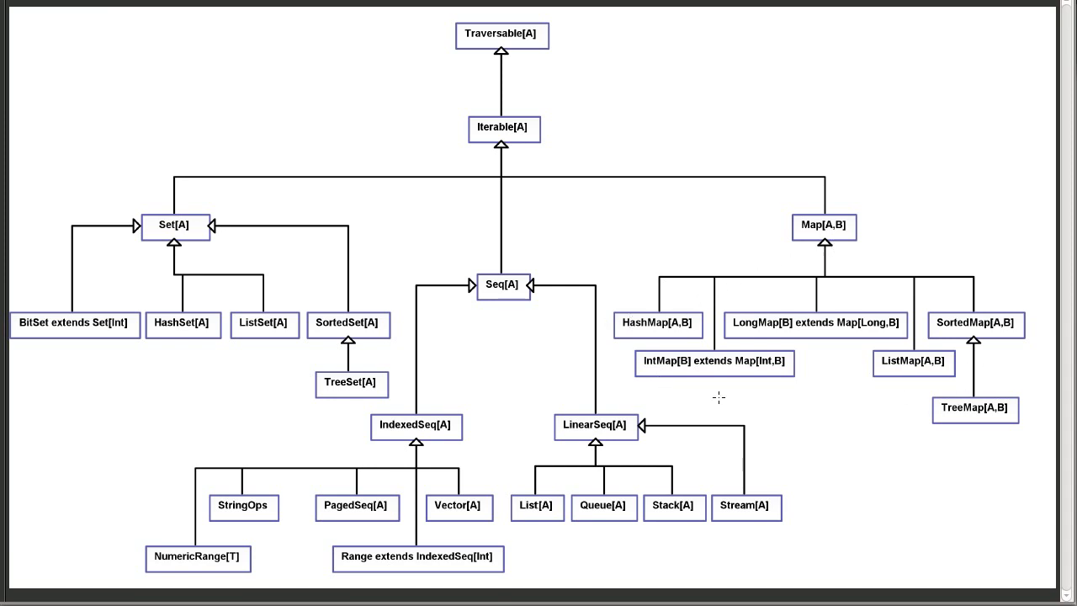
mouse_move(782, 399)
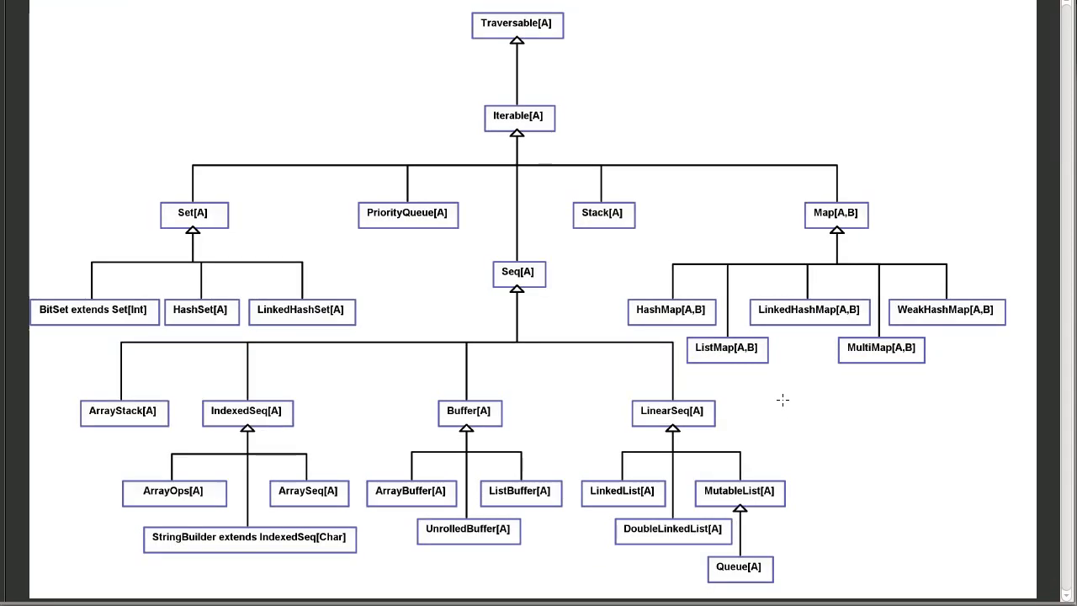
mouse_move(1010, 290)
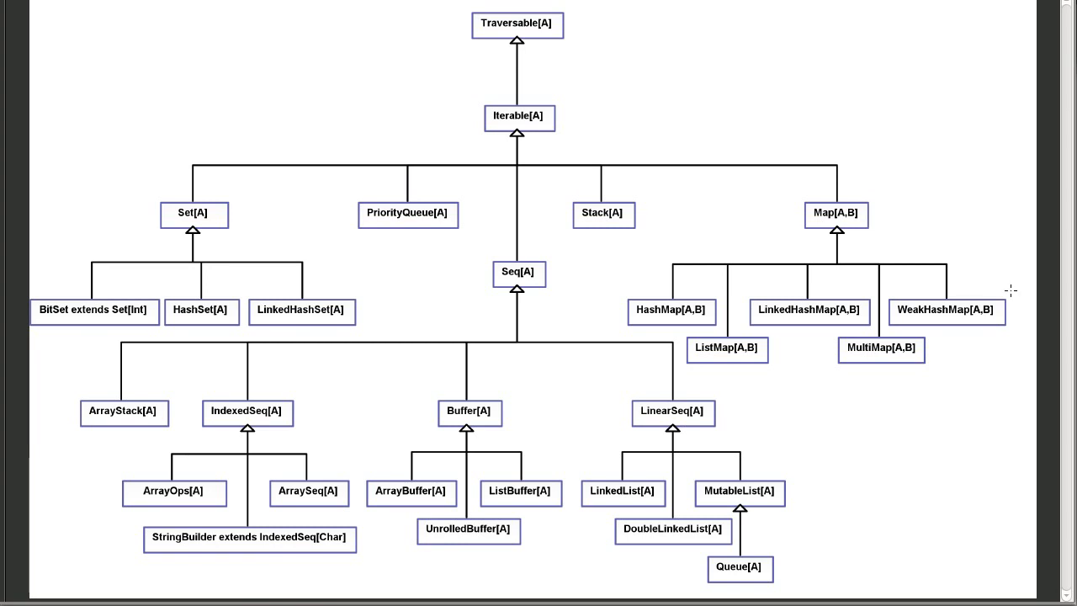
mouse_move(623, 60)
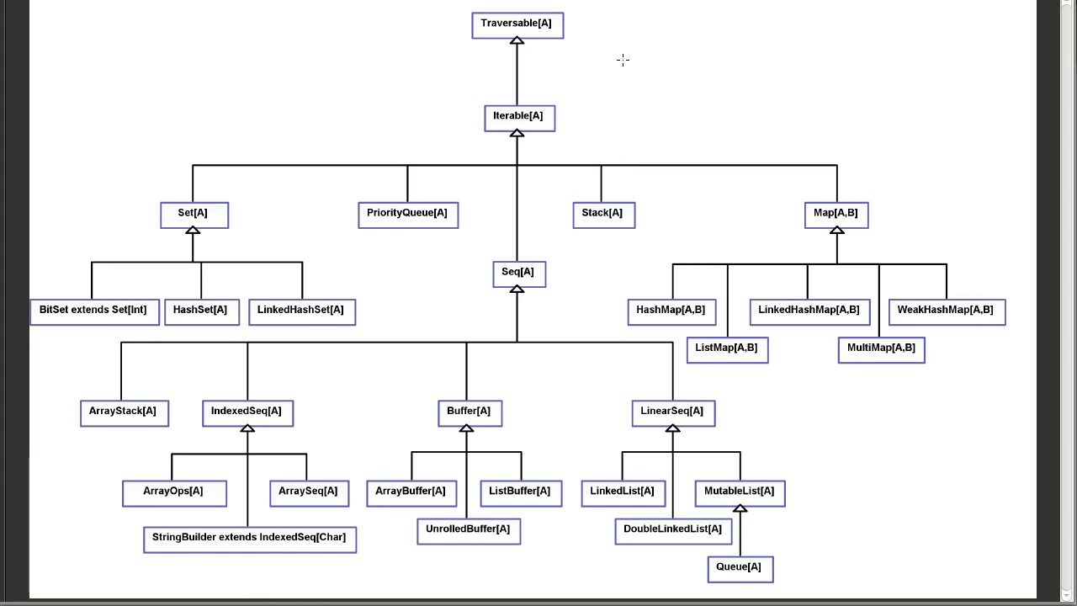
mouse_move(536, 32)
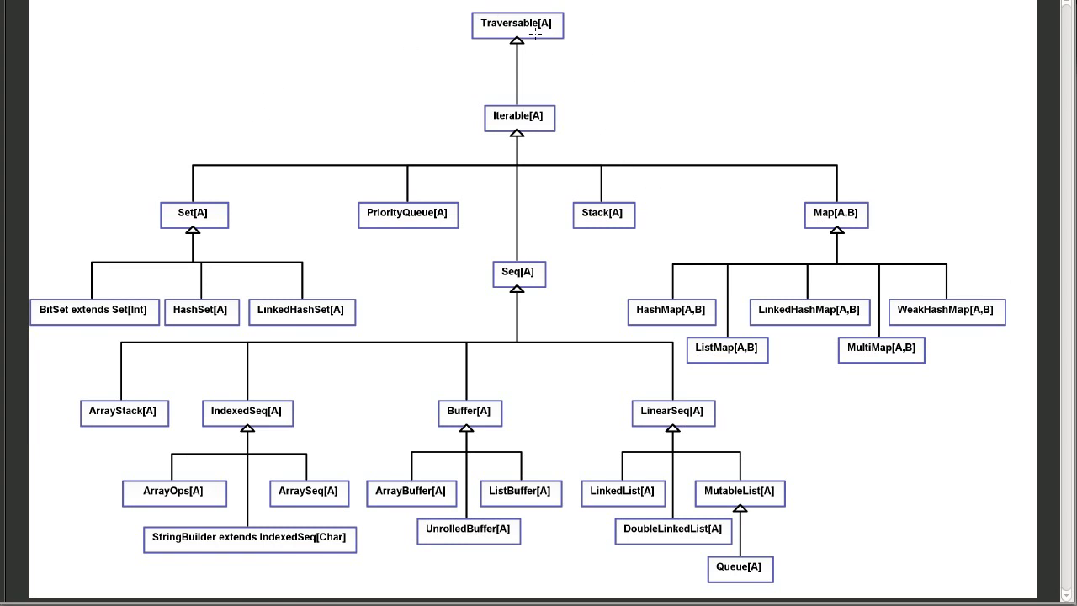
mouse_move(556, 246)
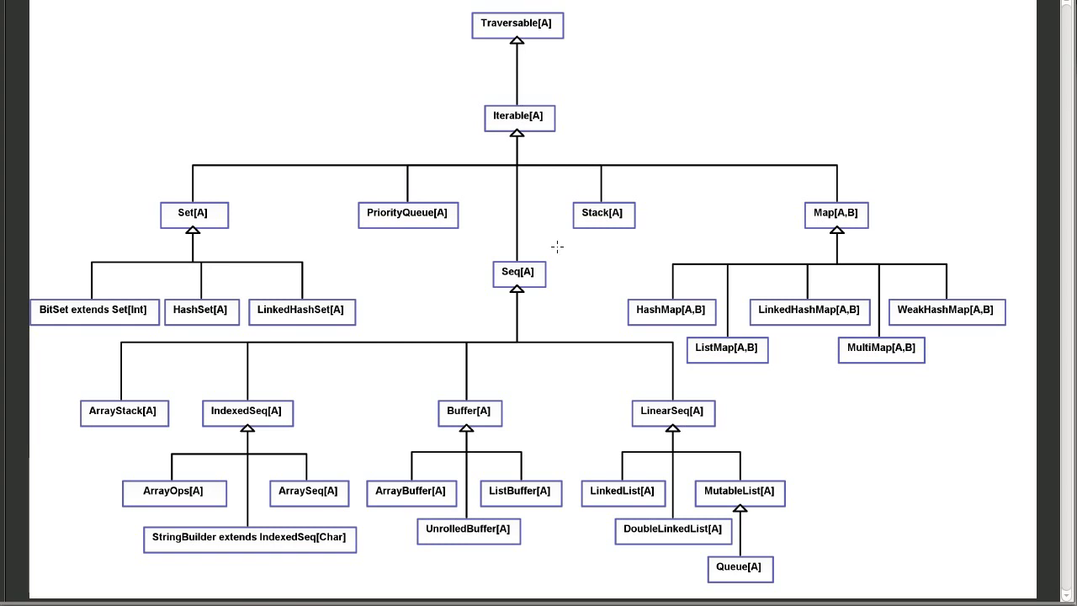
mouse_move(370, 189)
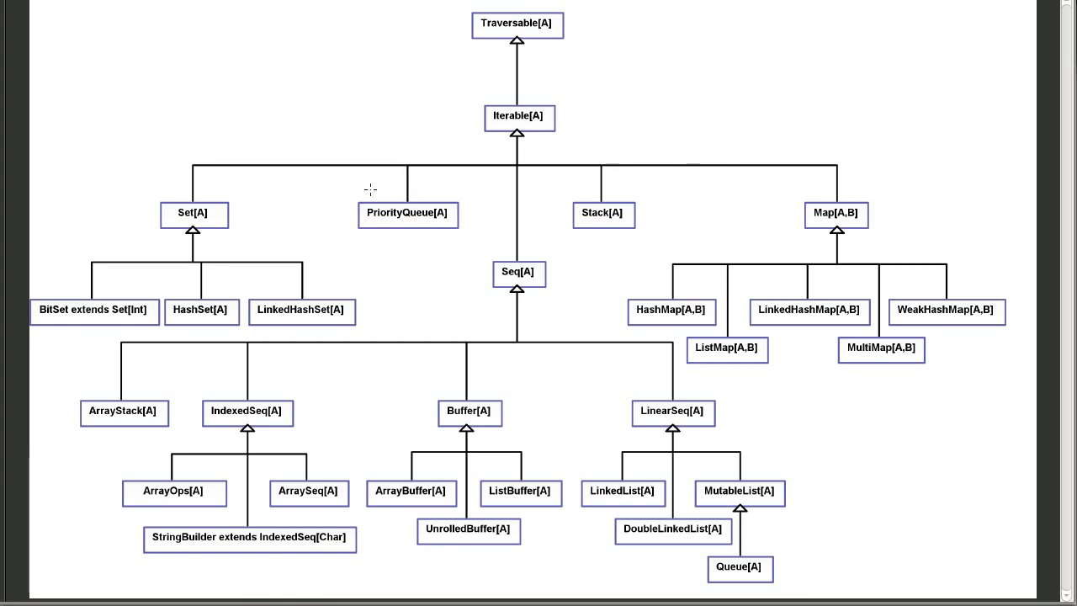
mouse_move(612, 200)
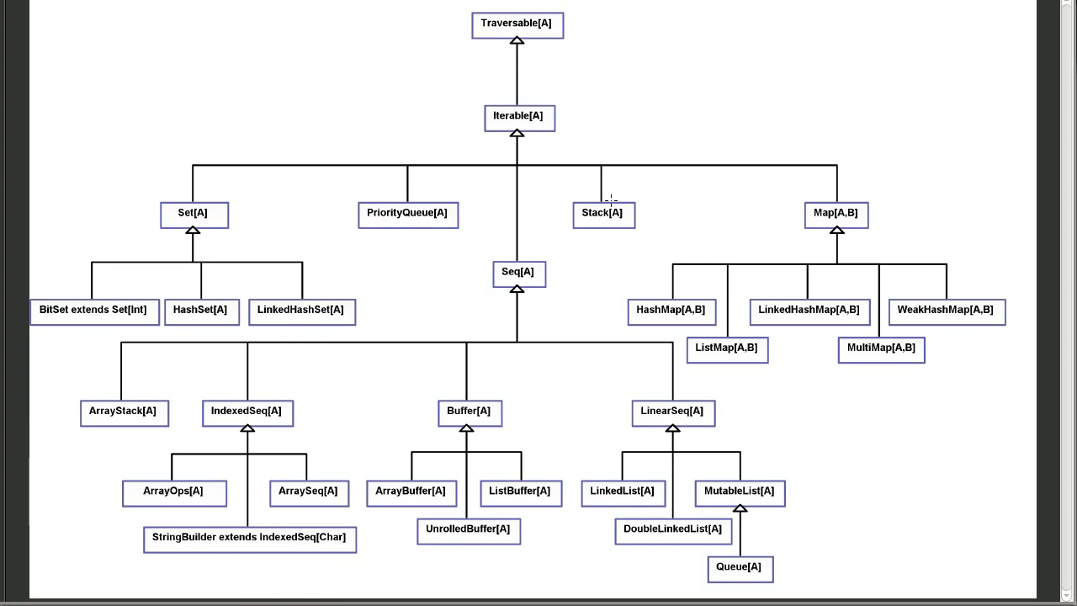
mouse_move(370, 222)
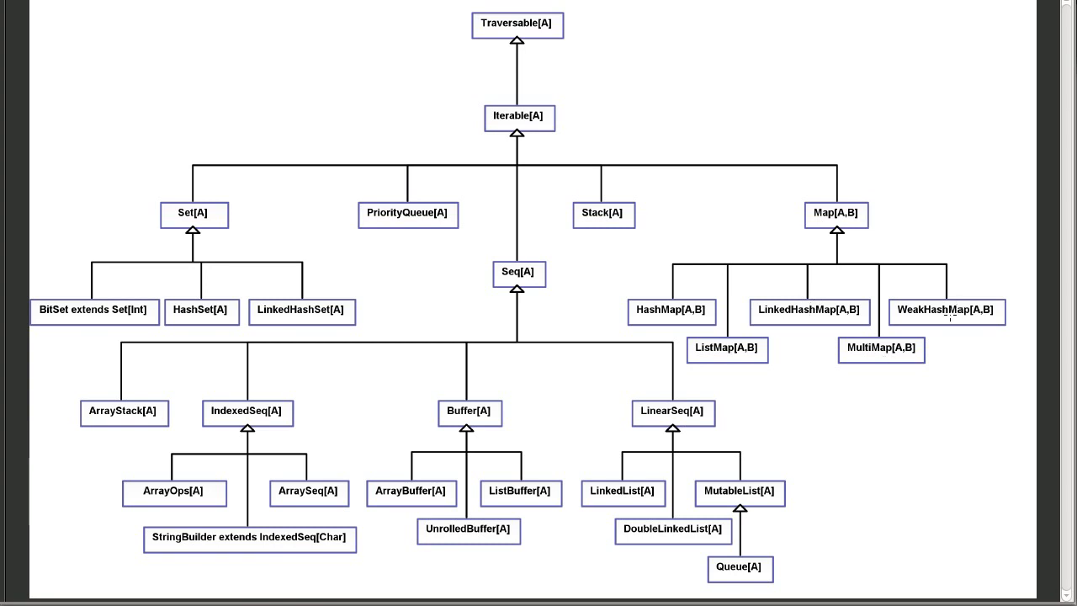
mouse_move(714, 261)
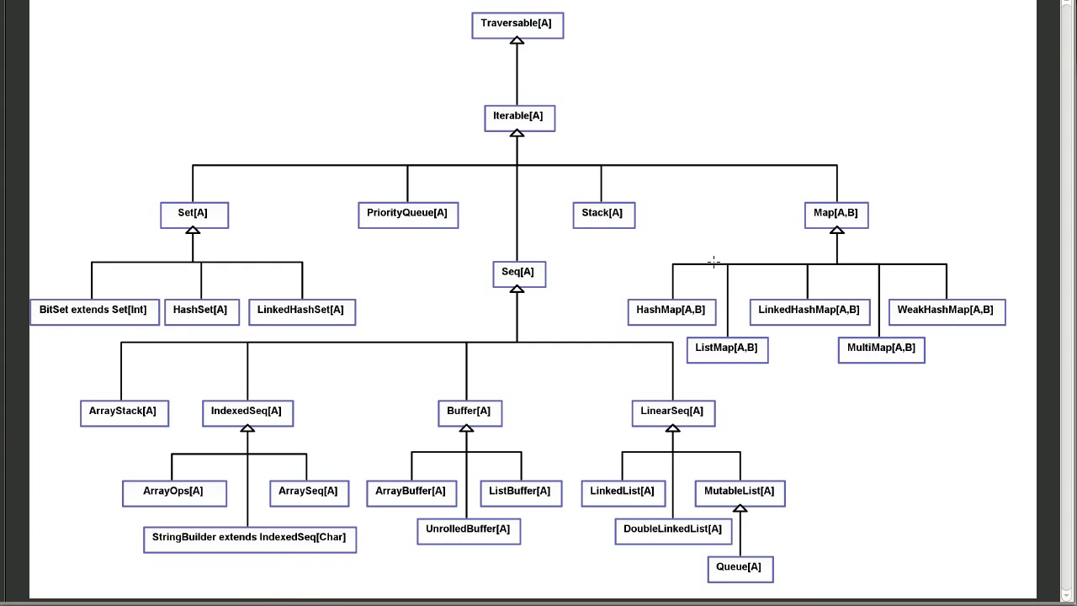
mouse_move(813, 287)
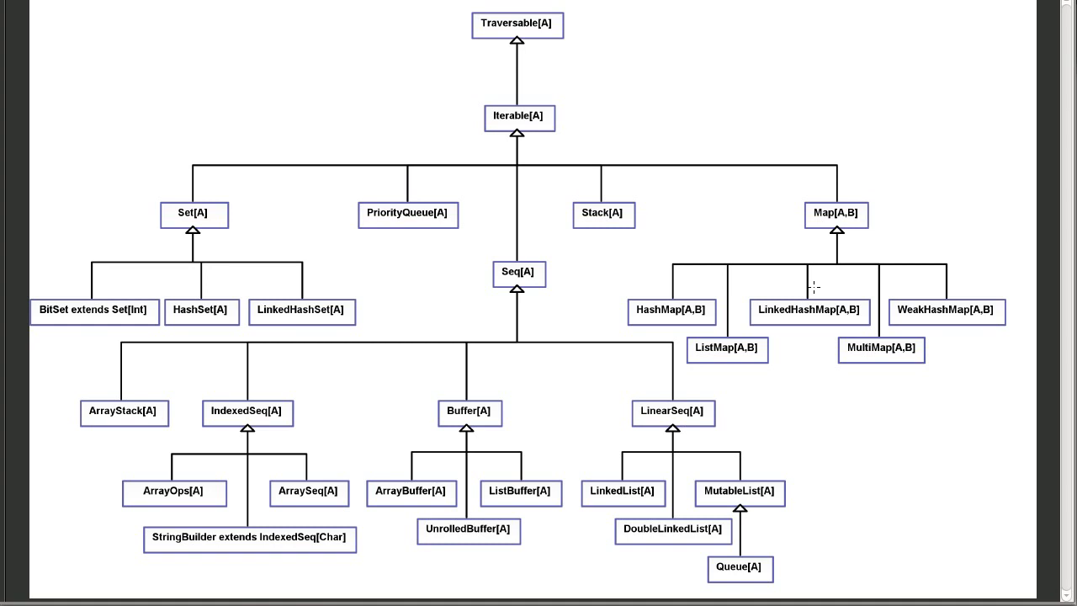
mouse_move(277, 357)
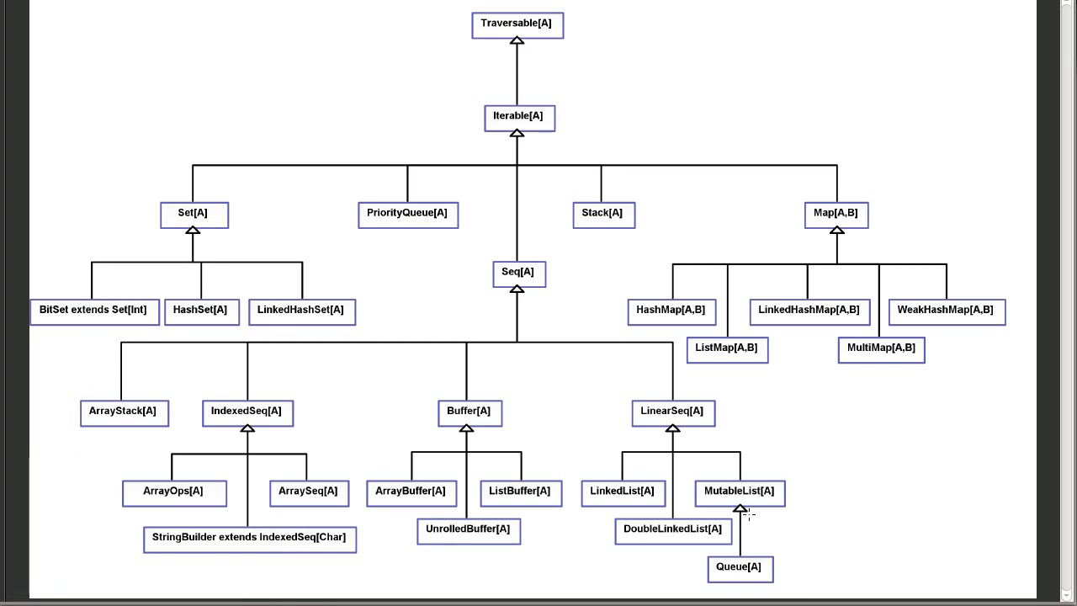
mouse_move(273, 425)
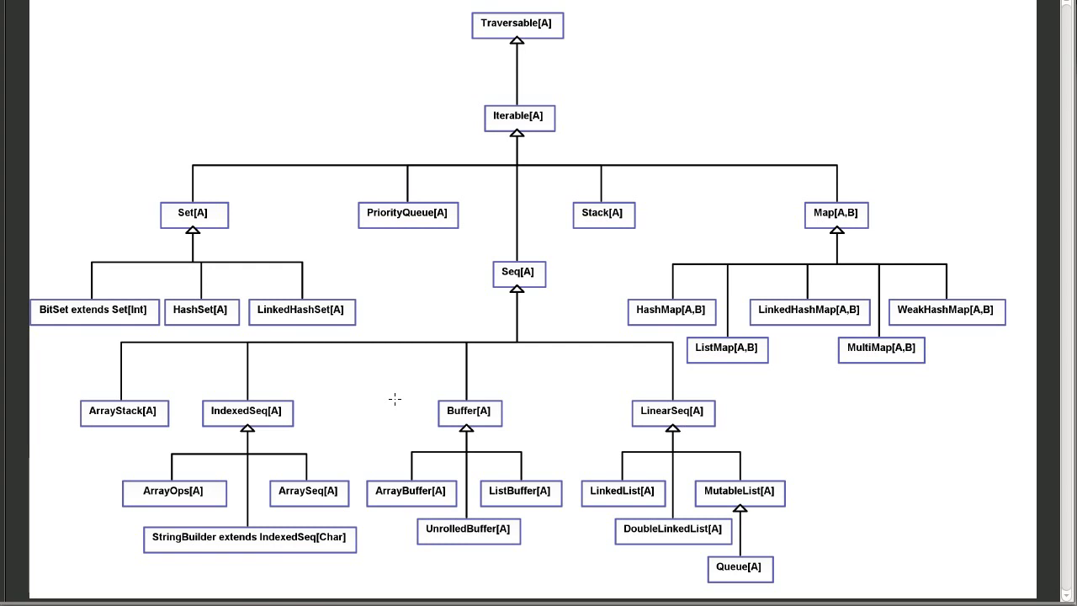
mouse_move(537, 292)
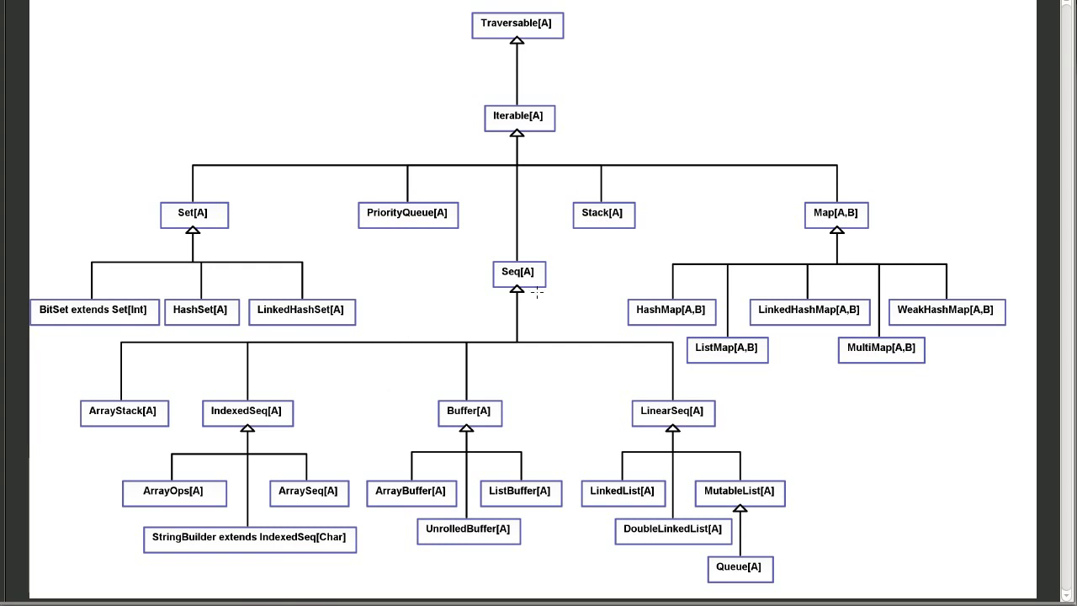